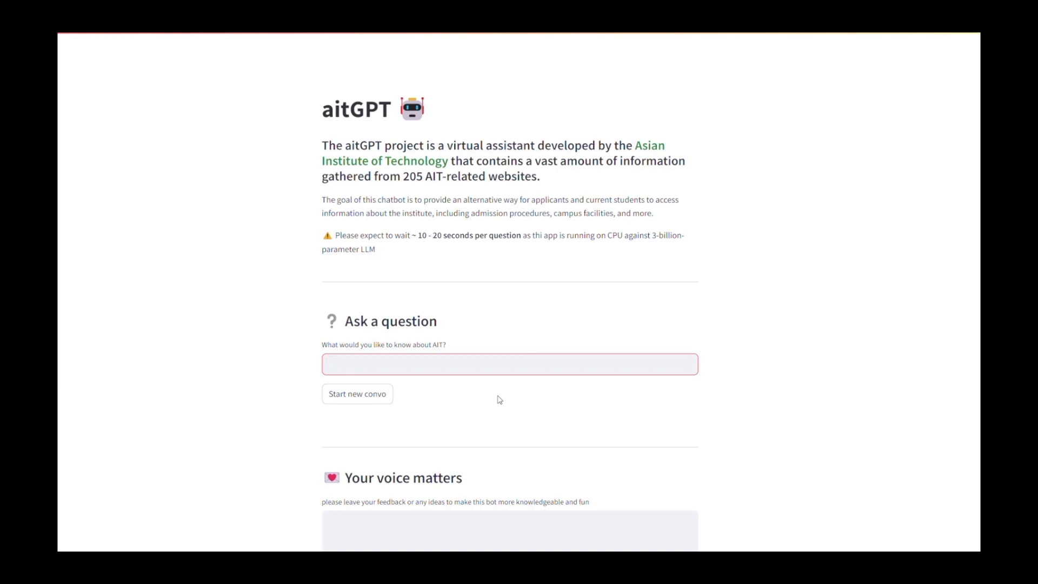
Step: Ask aitGPT 'What is AIT'
type("Wah")
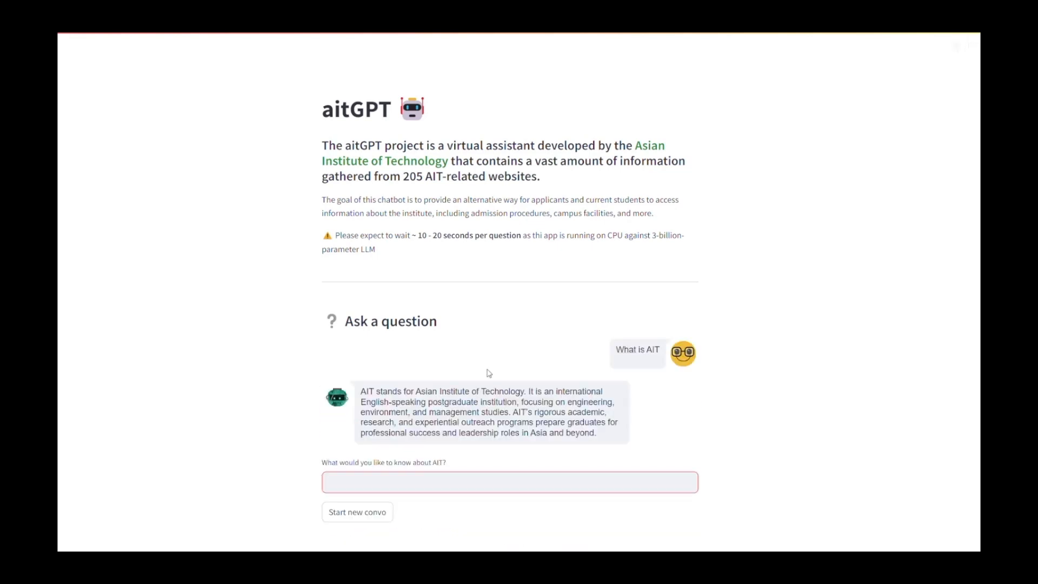
Step: Ask aitGPT 'what is the most preffered course of DSAI'
left_click(508, 482)
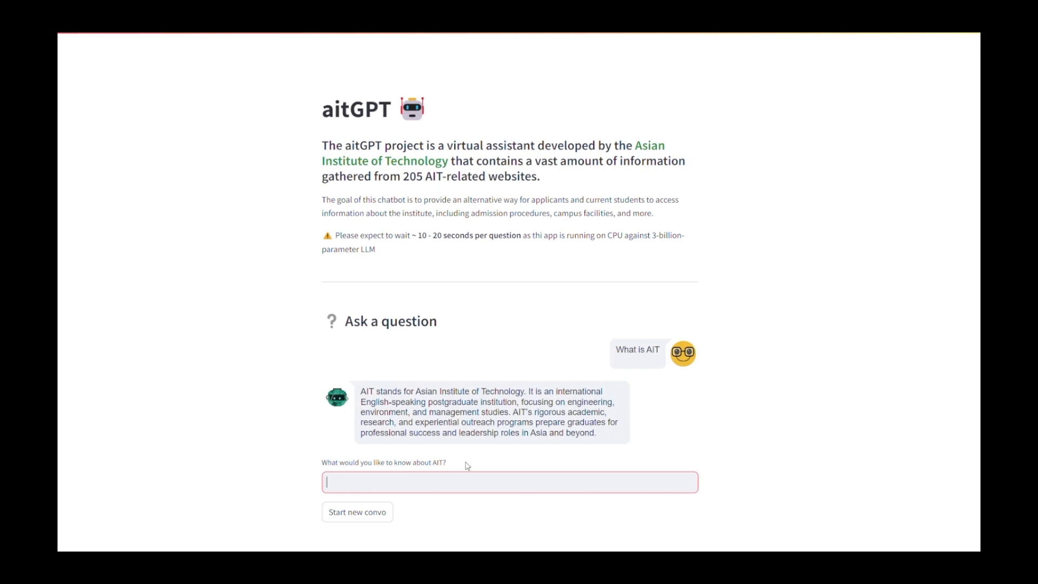
type("w")
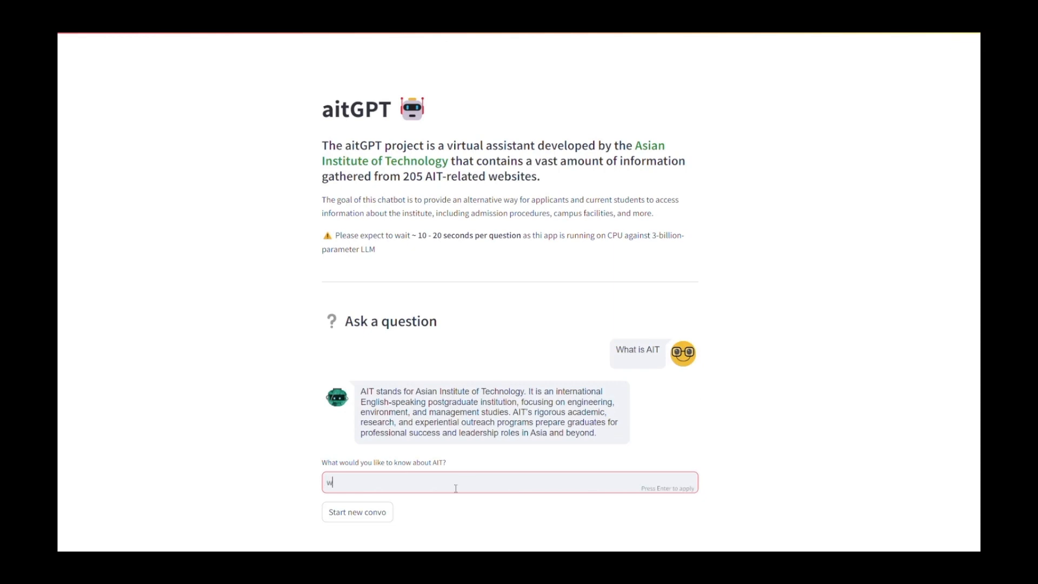
type("hat is")
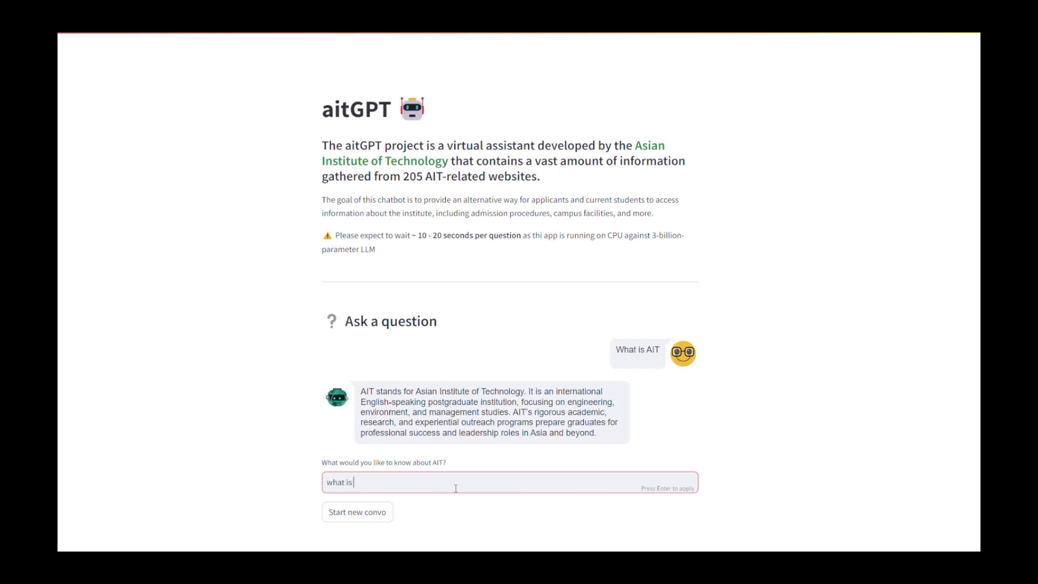
type("the most")
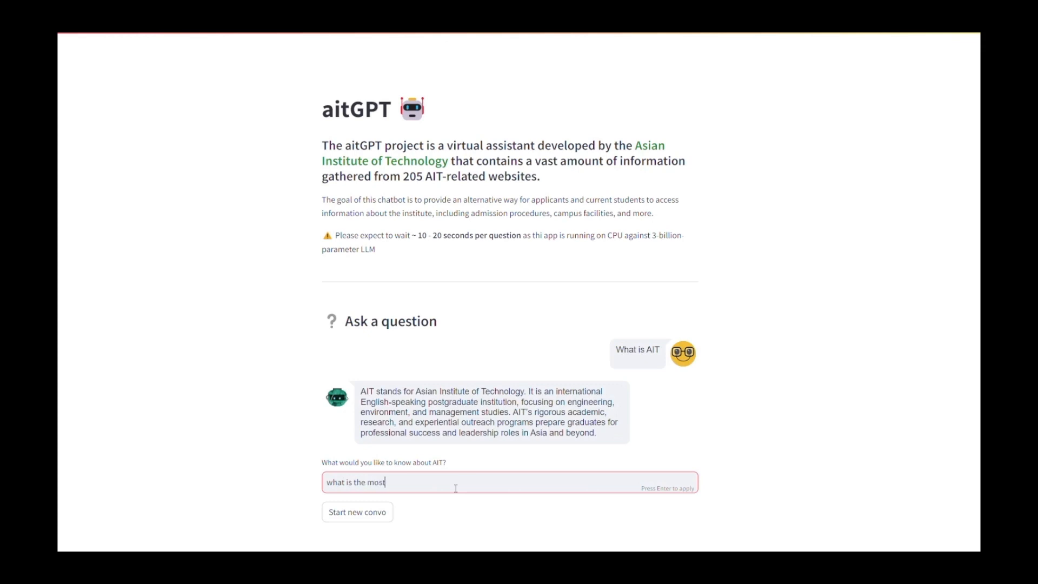
type("preffere")
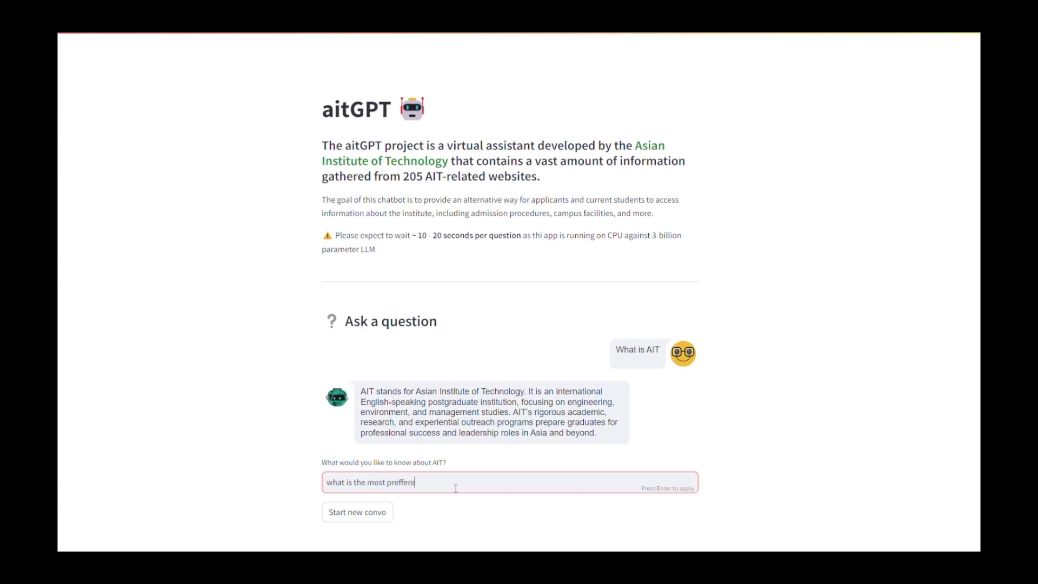
type("d course")
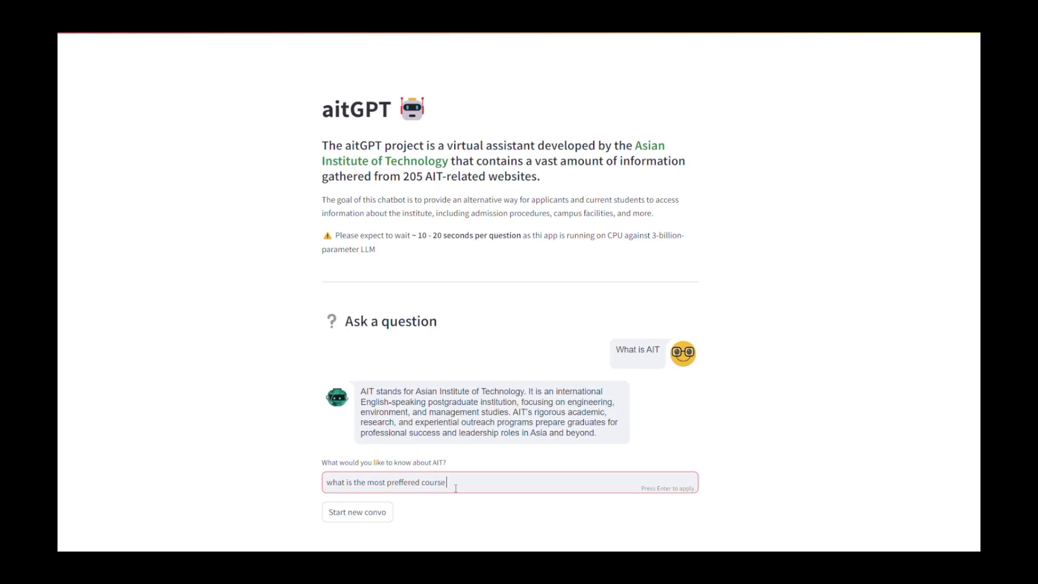
type("of DSA")
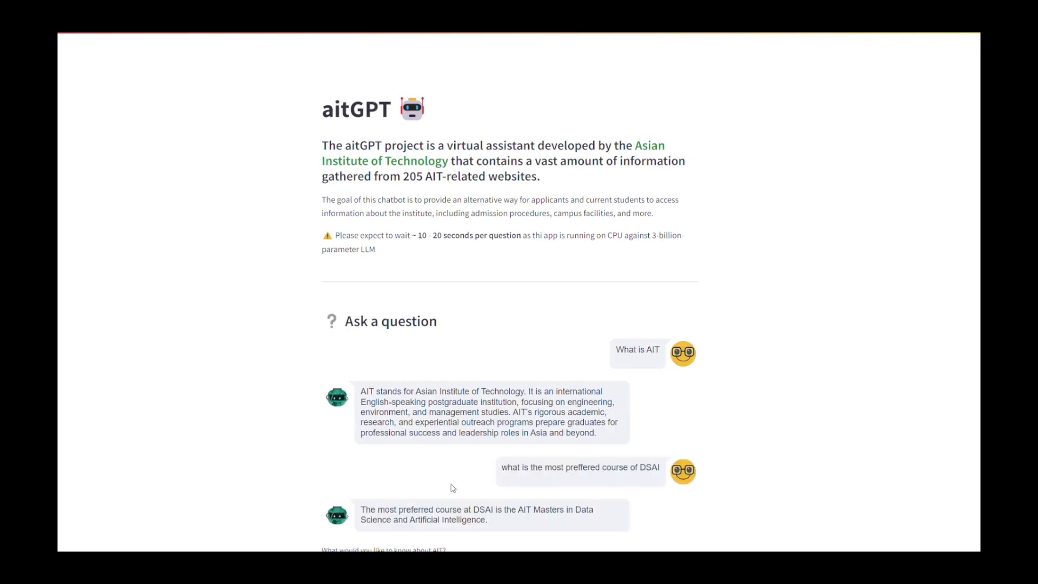
scroll("down", 3)
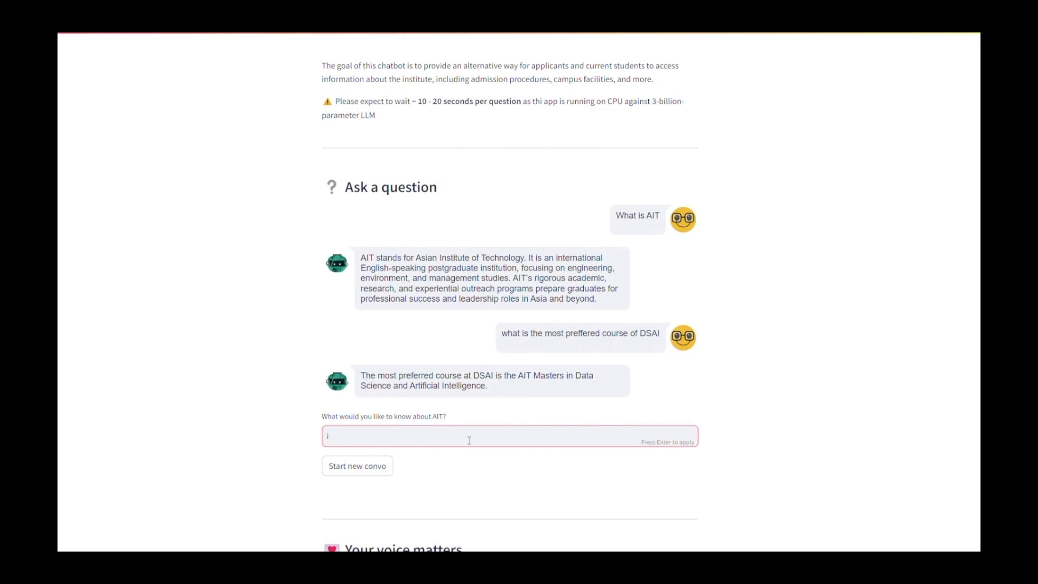
Step: Ask 'can i apply for it' and scroll down to read the requirements reply
type("can i apply f")
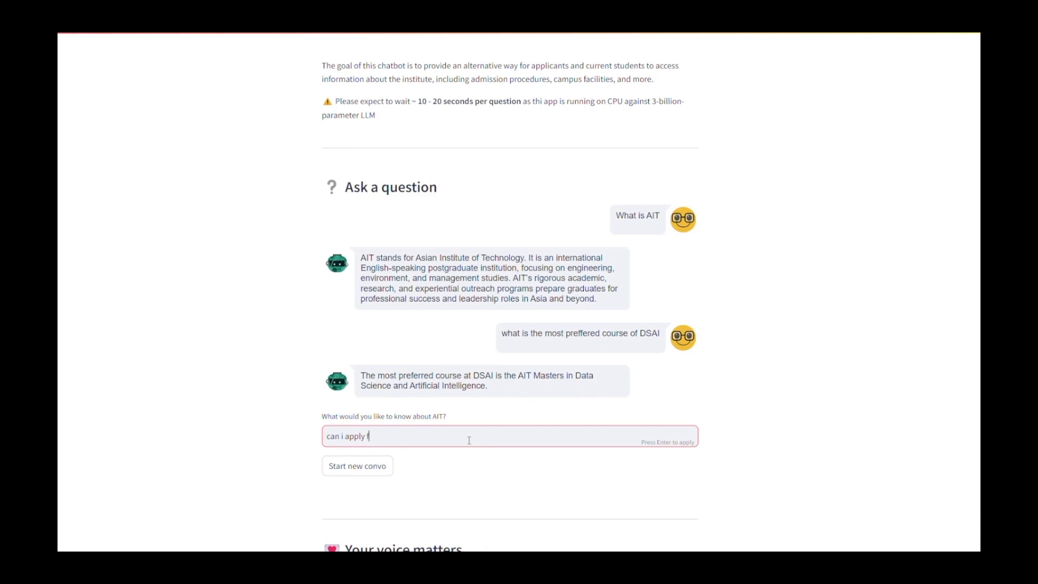
type("or it")
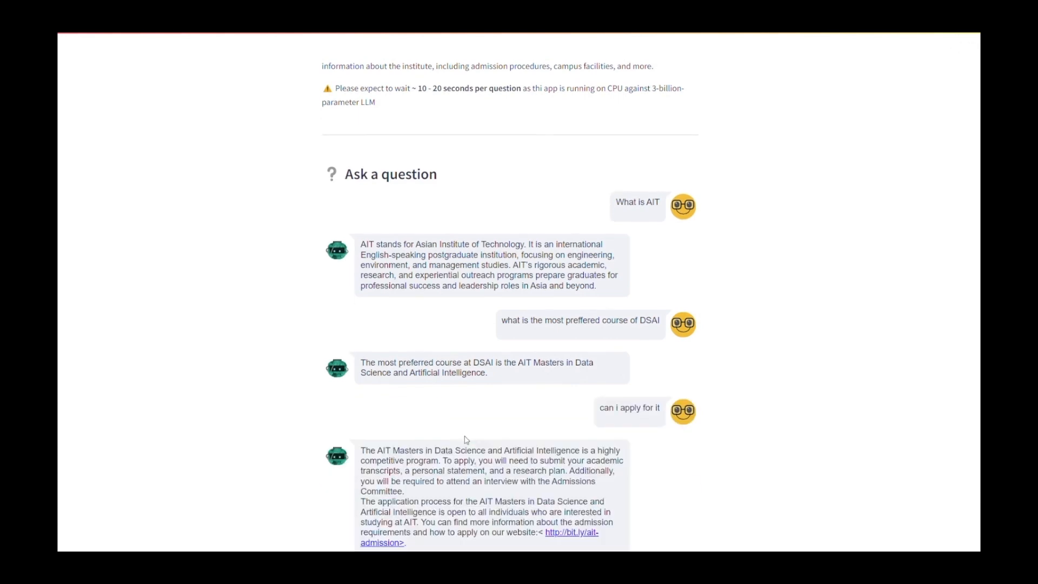
scroll("down", 3)
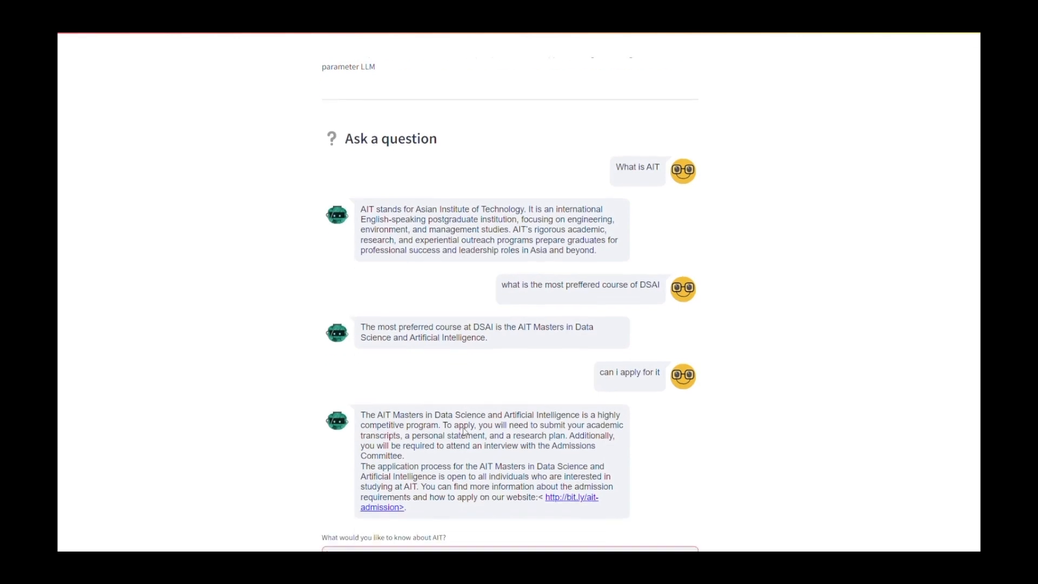